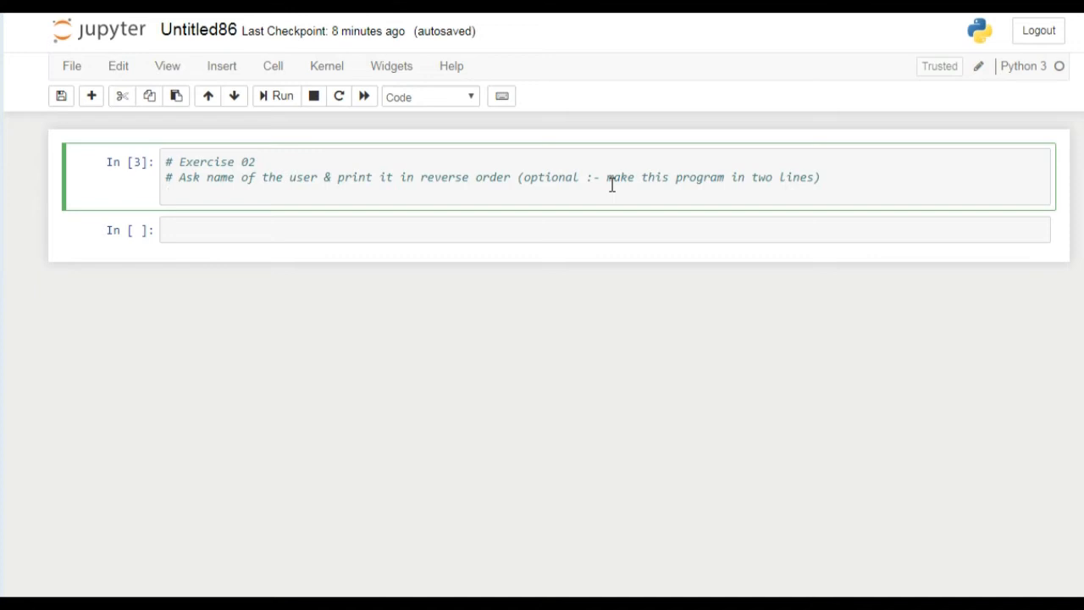
mouse_move(200, 180)
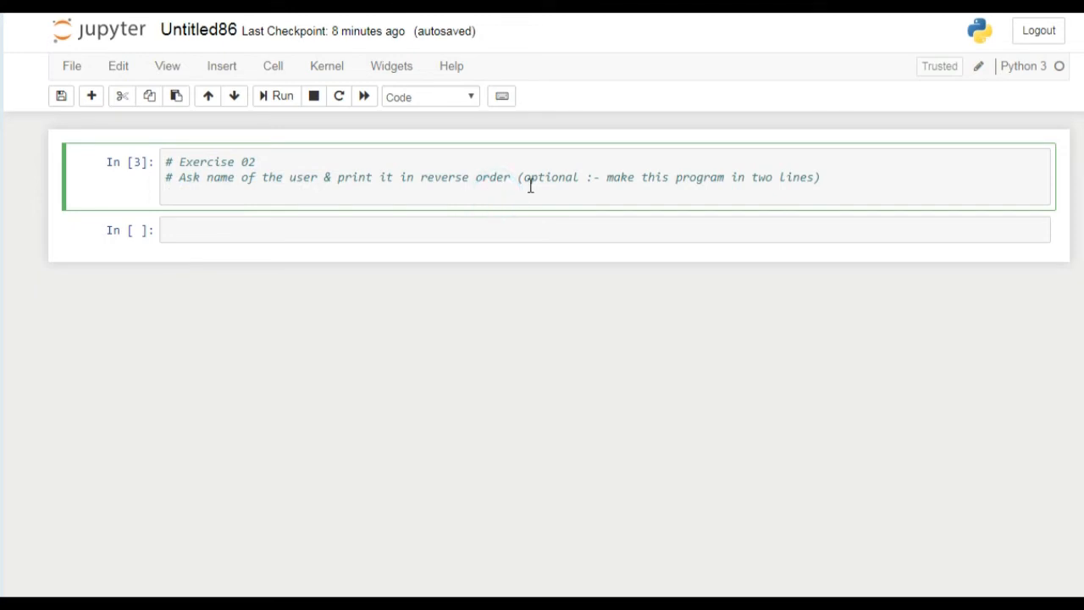
mouse_move(468, 178)
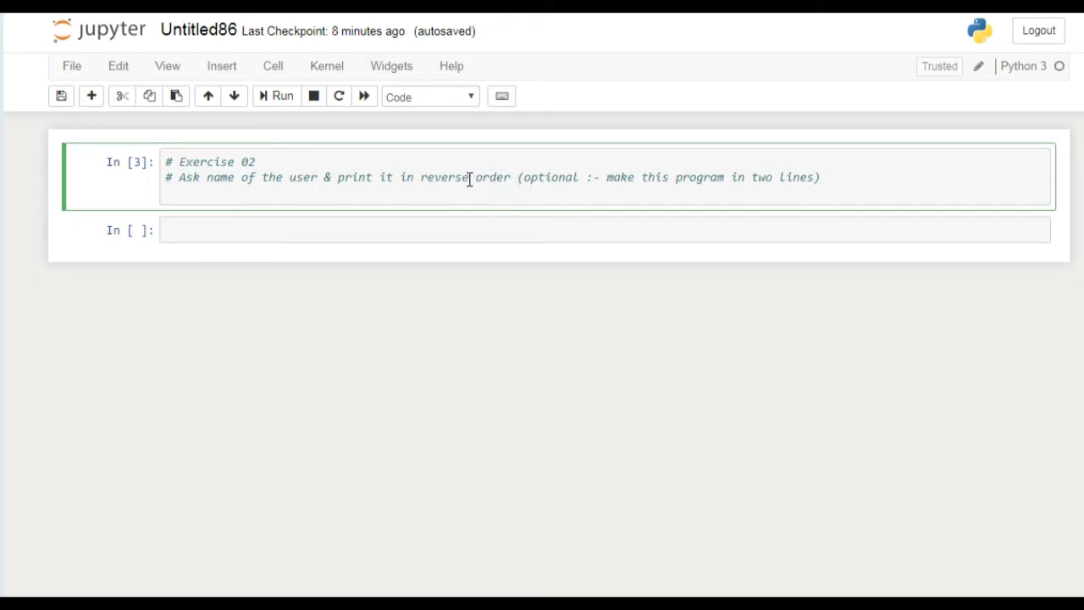
mouse_move(610, 177)
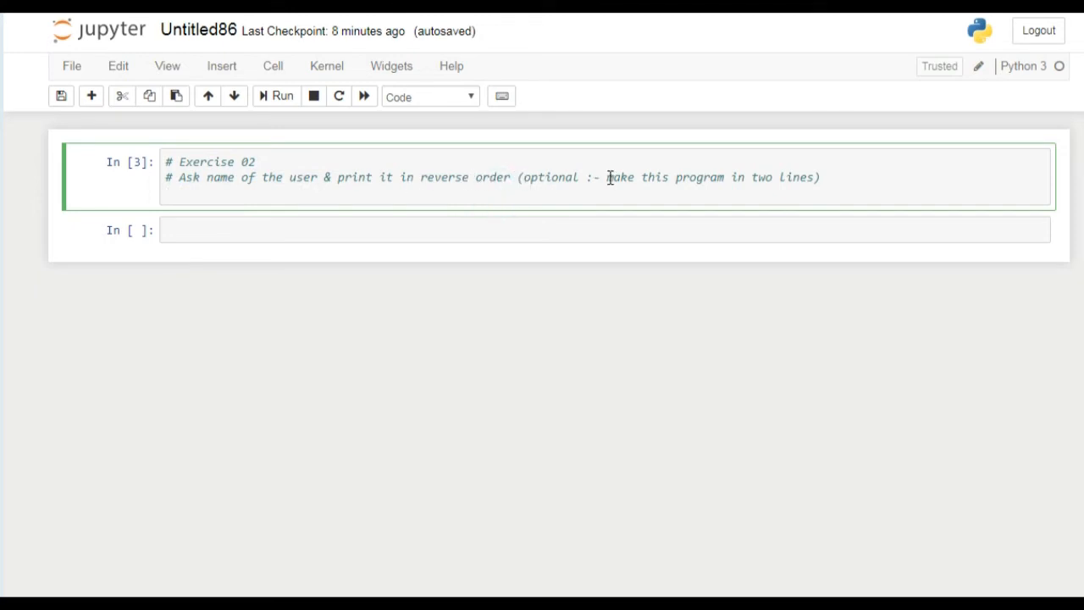
Place the cursor at the end of the second Exercise 02 comment line for a new line.
left_click_drag(607, 177, 745, 177)
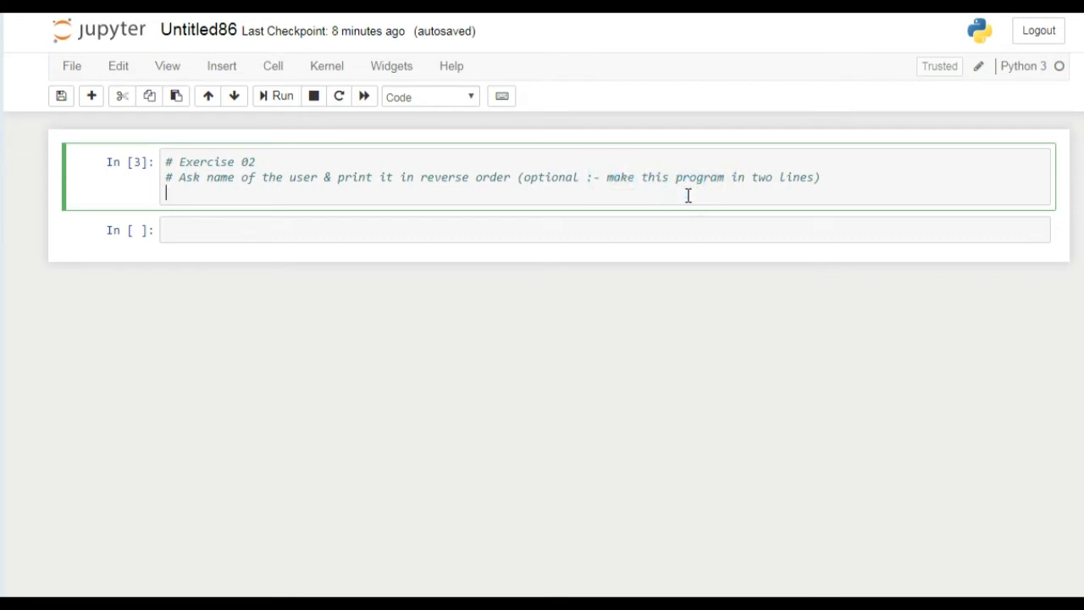
Enter name=input("Enter your name : ") on the new line.
type("name=")
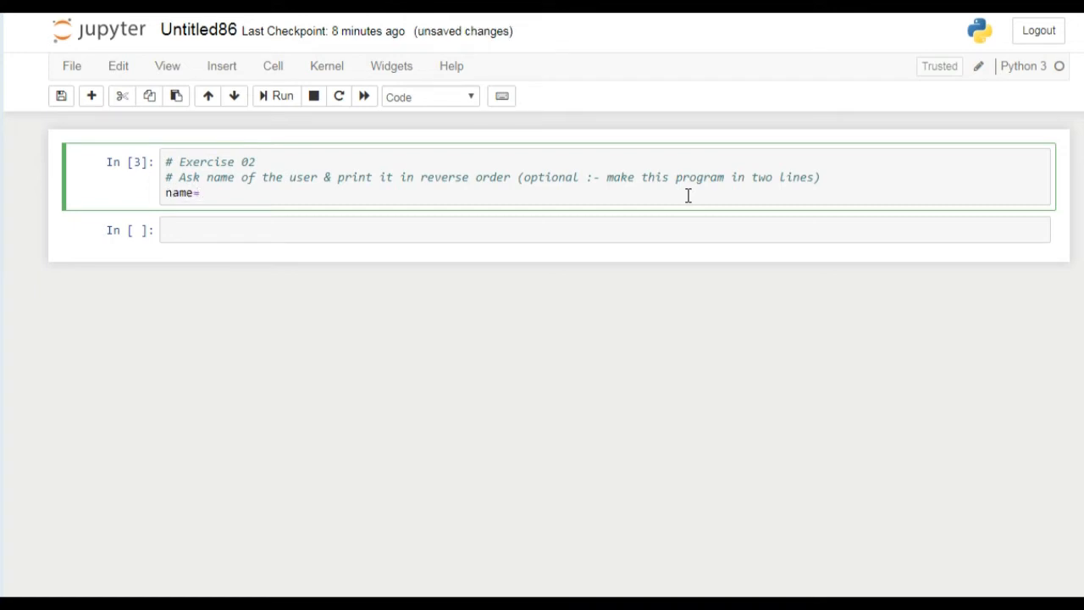
type("input")
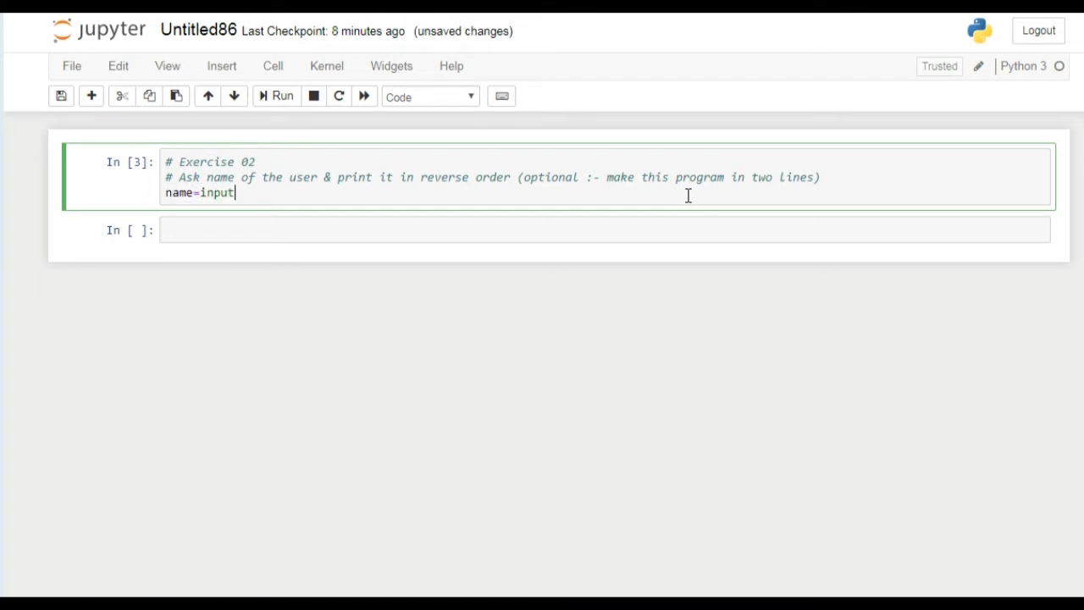
type("(\"E\"")
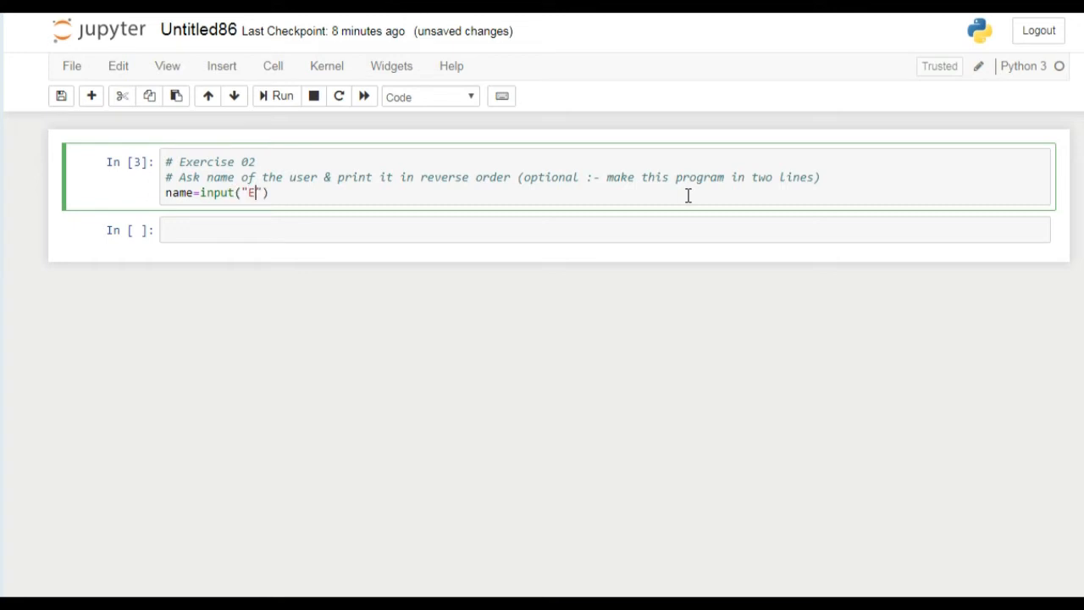
type("nter your name")
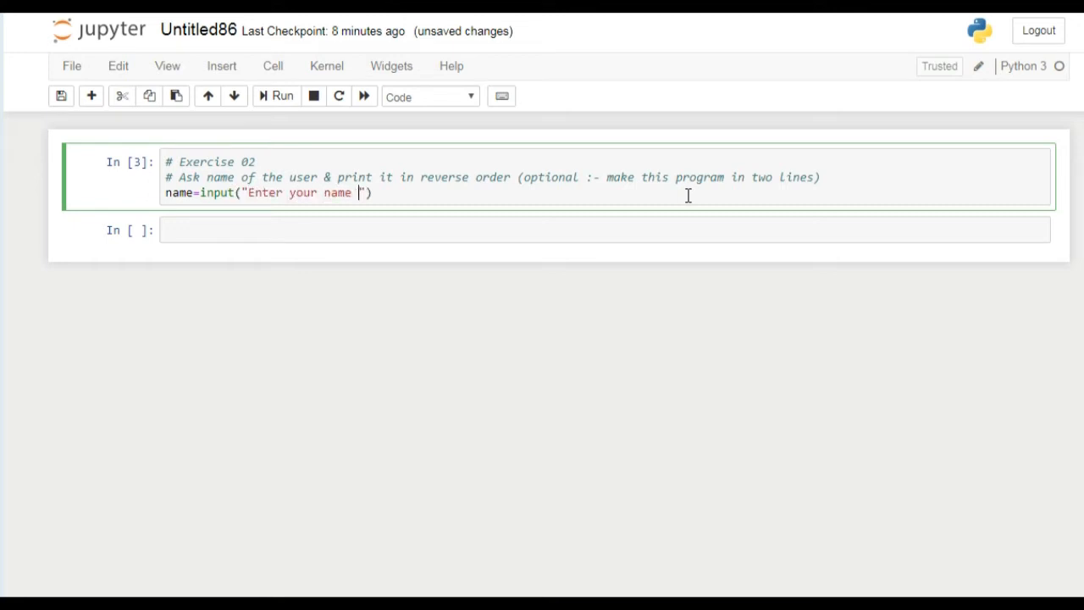
type(":")
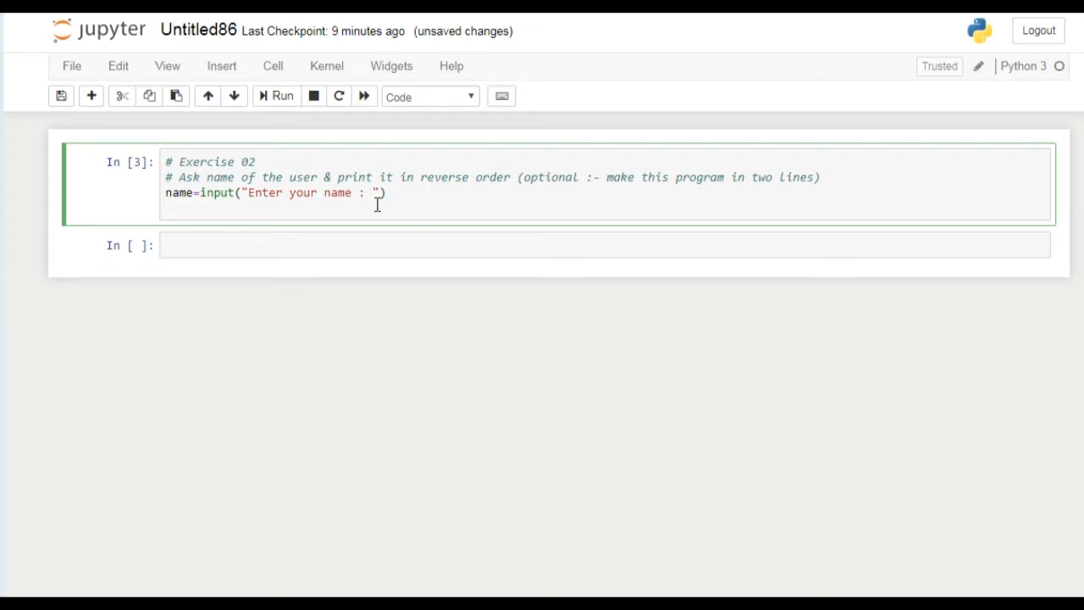
Type the line reverse=name[::-1].
type("rever")
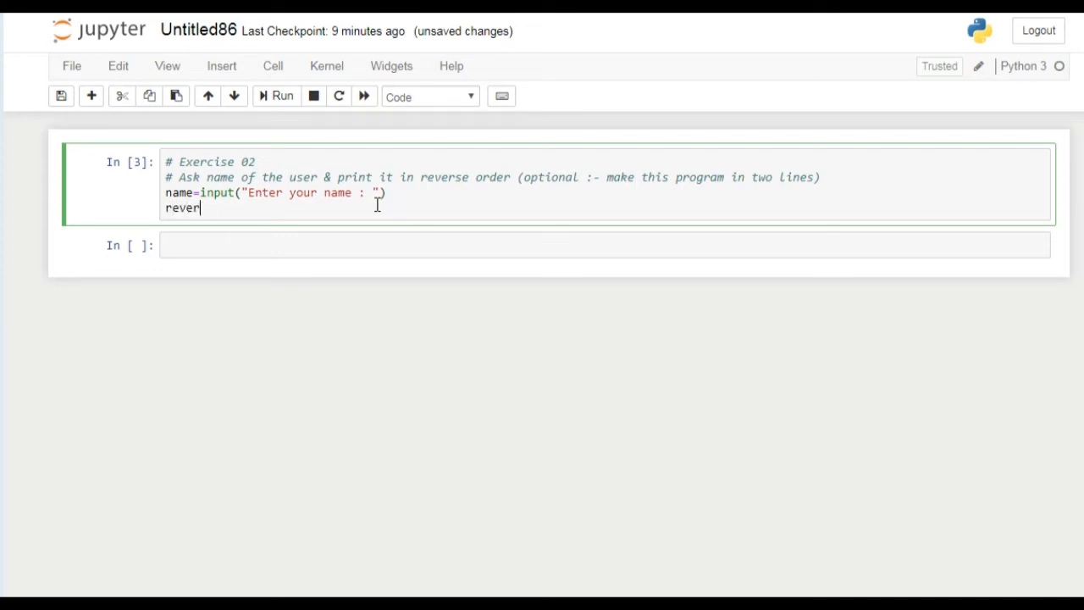
type("se=")
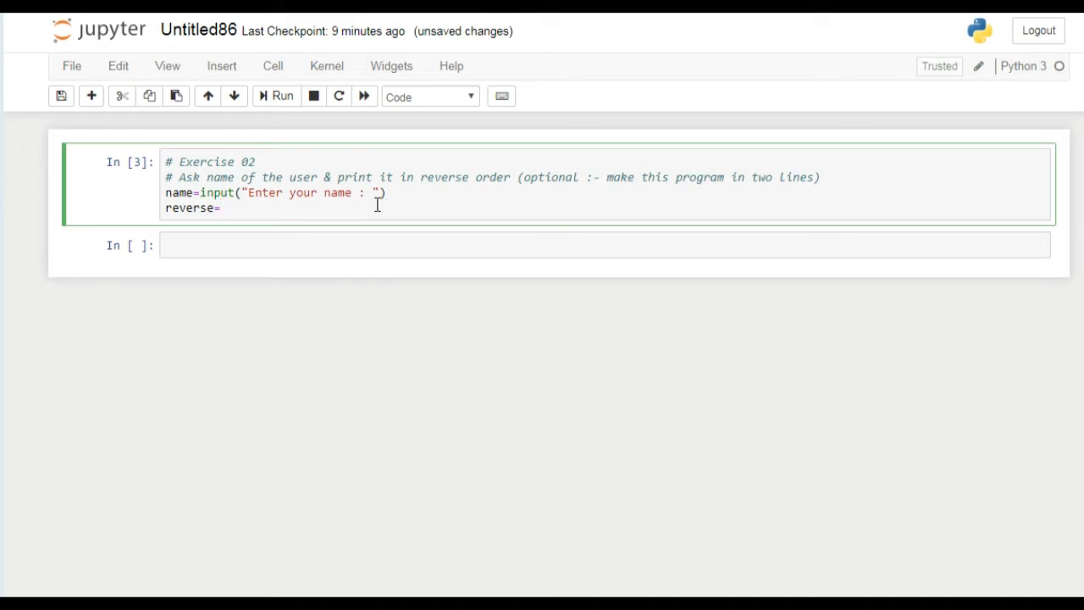
type("name")
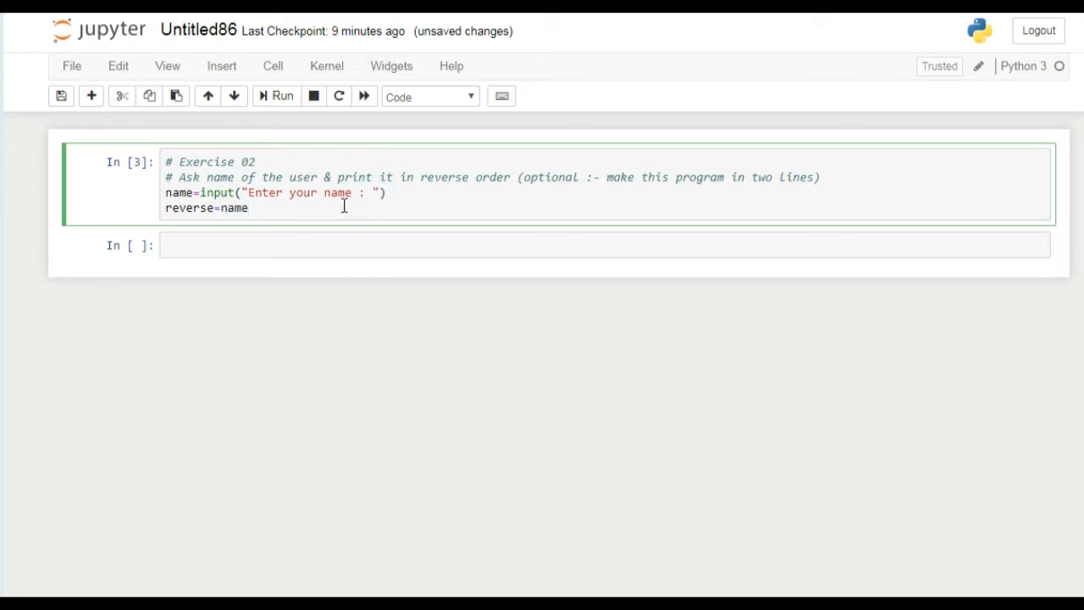
type("[]")
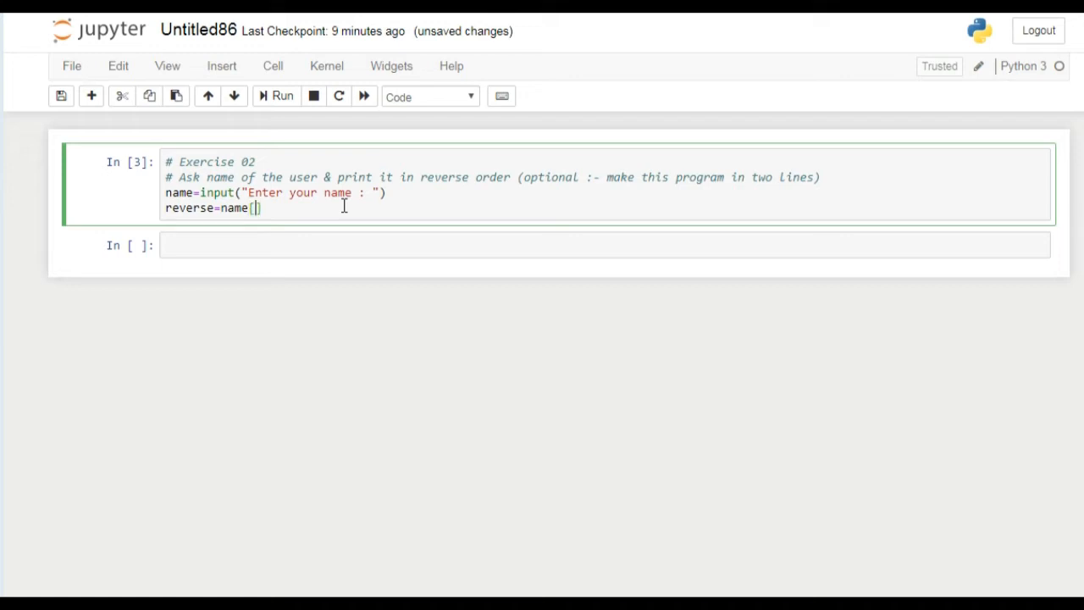
type("::")
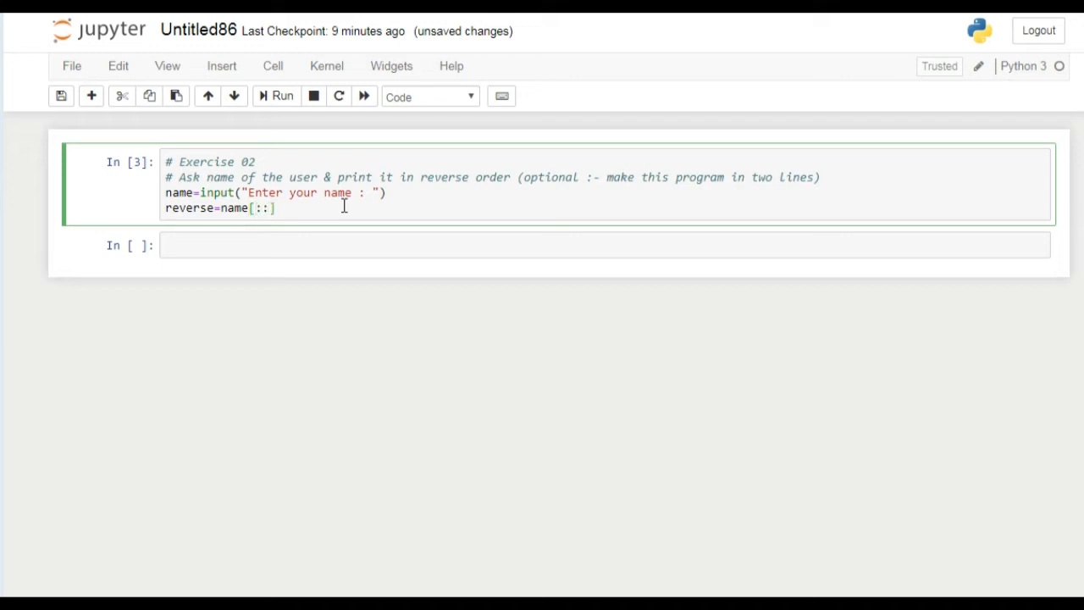
type("-1")
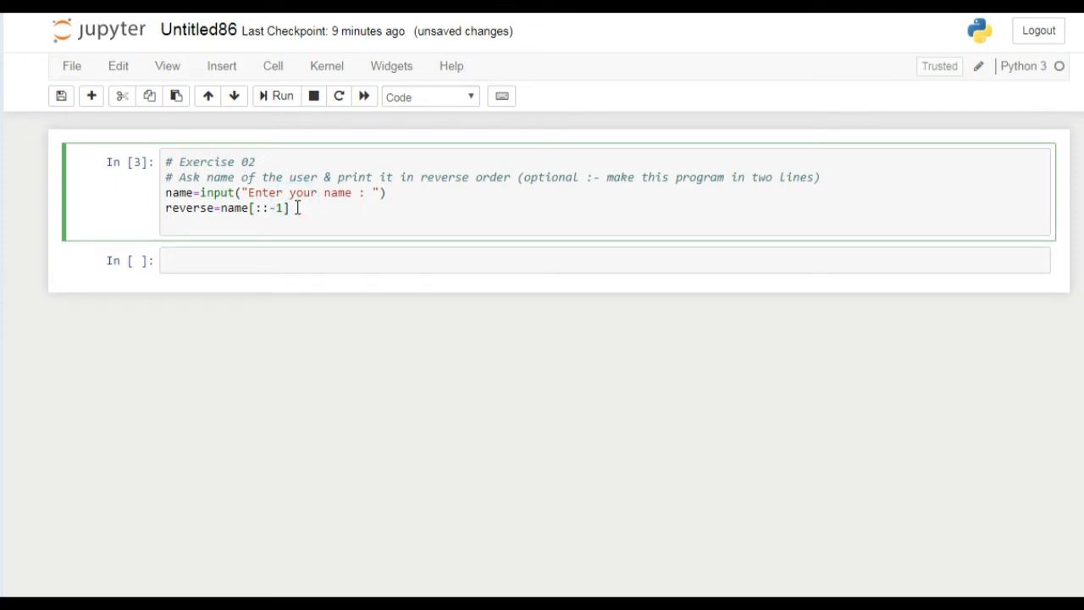
Fix the slice by removing the extra start index so it reads [::-1].
left_click(254, 207)
type("-1")
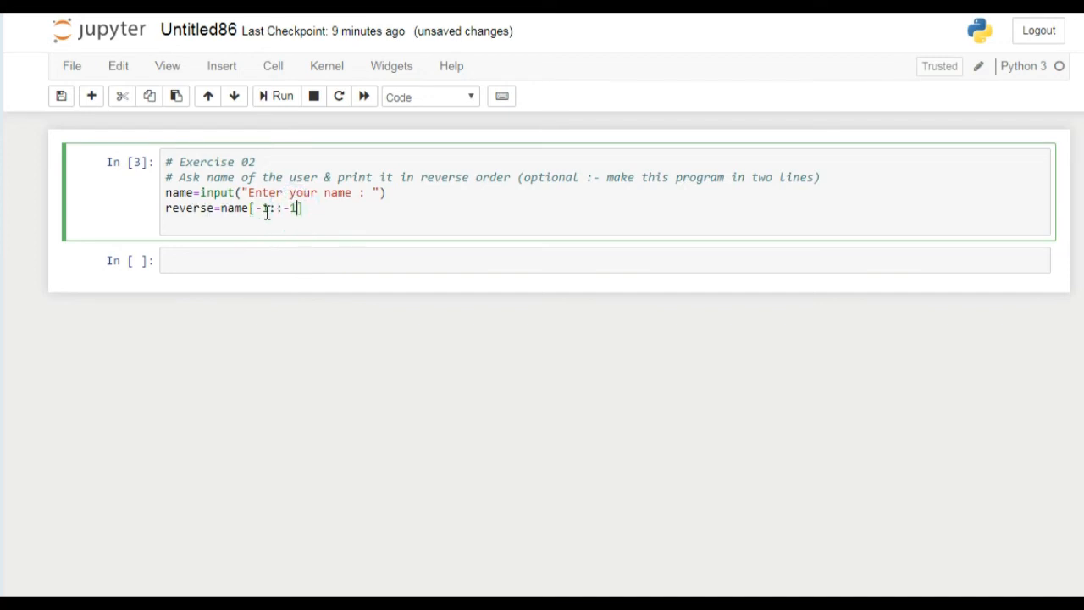
key("backspace")
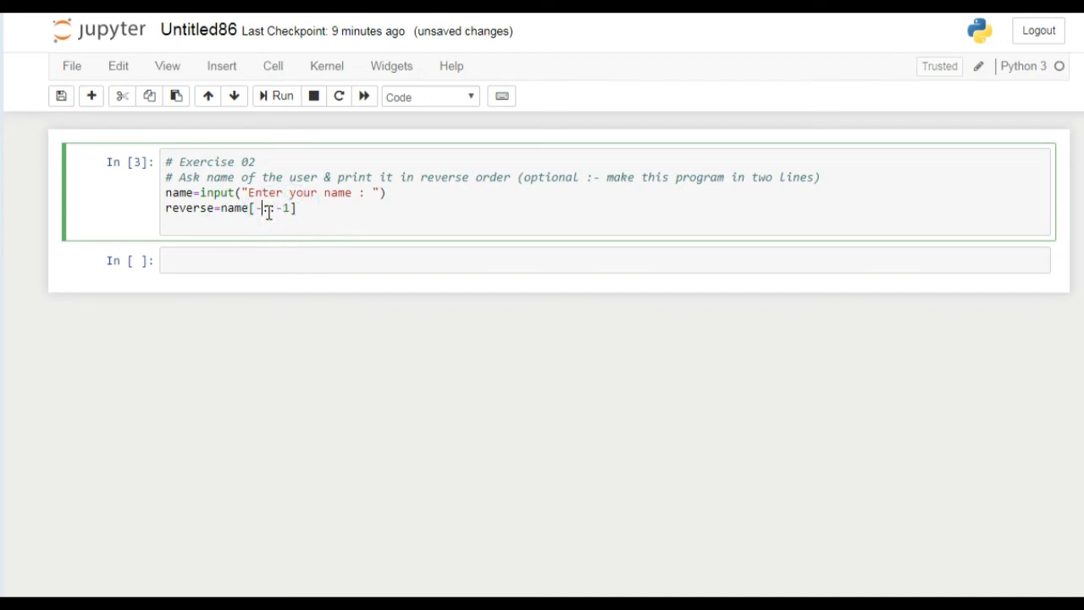
type(":")
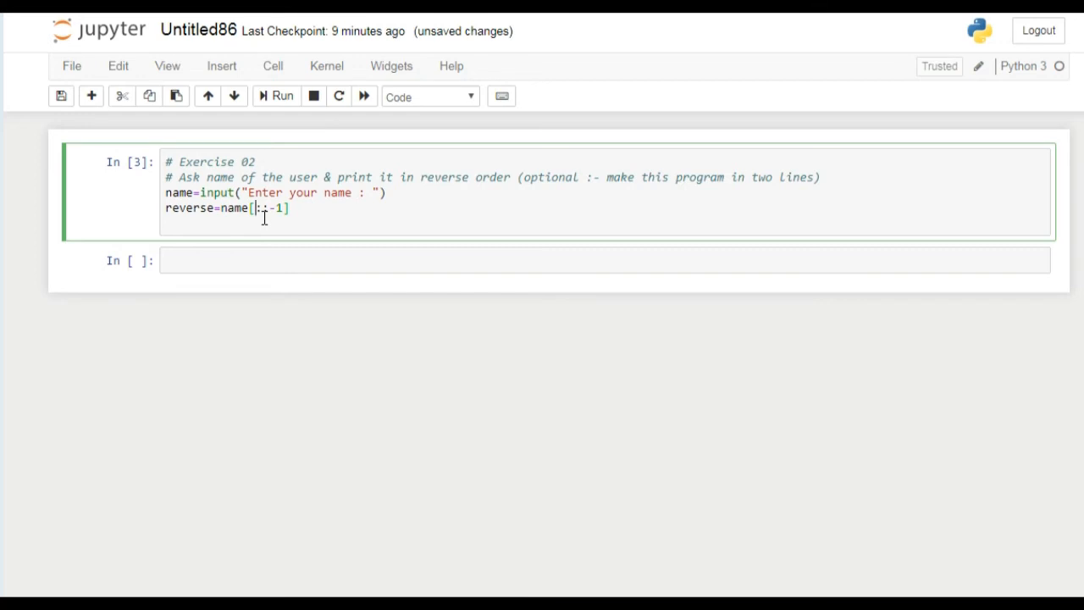
type(":")
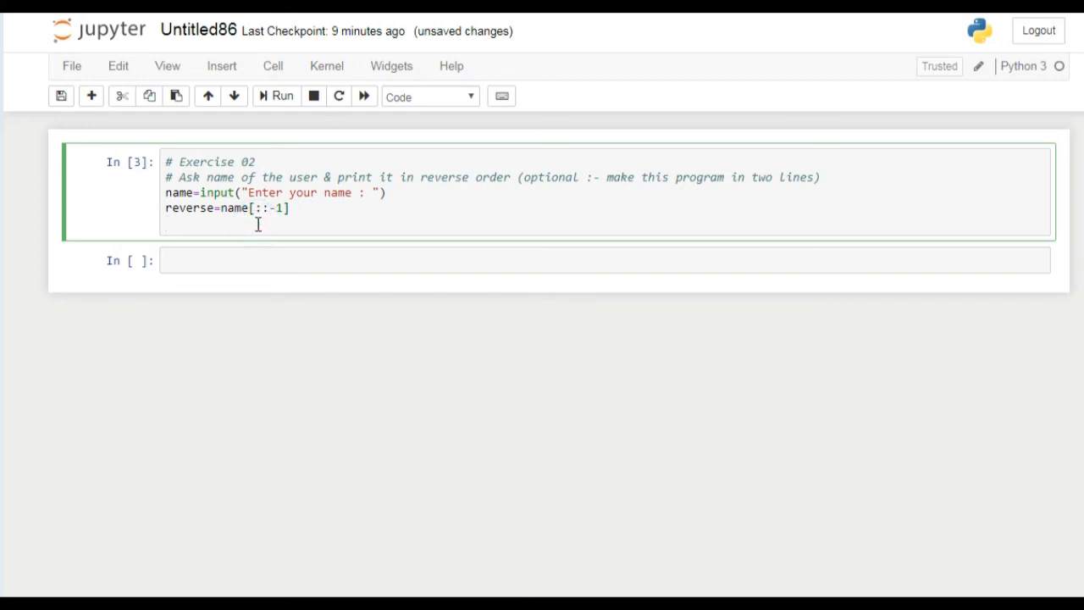
Start the print line with "The reverse name is : {}".
type("prin")
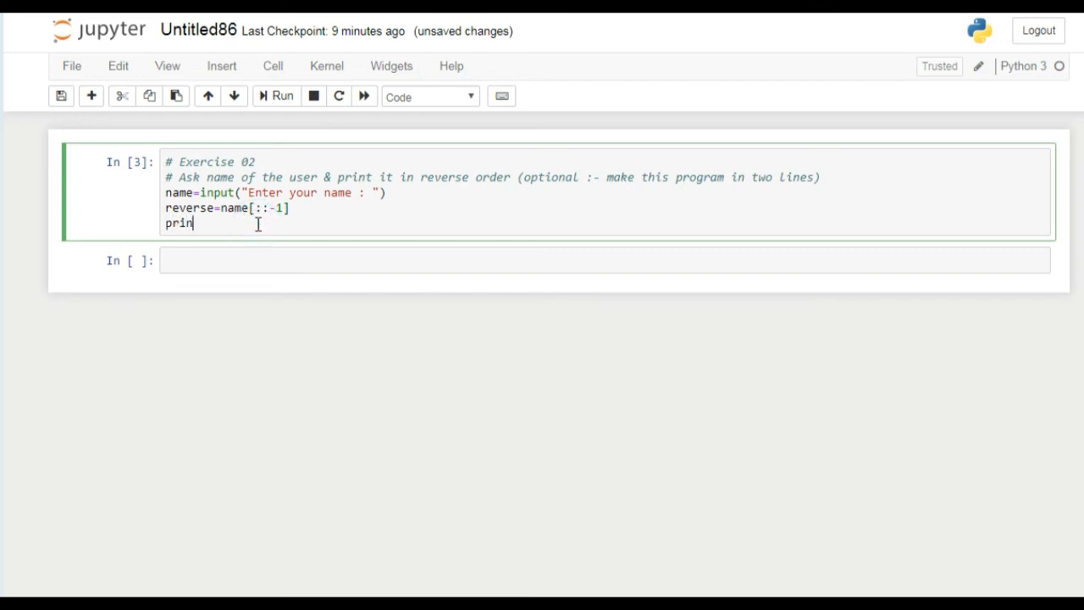
type("t(\"\")")
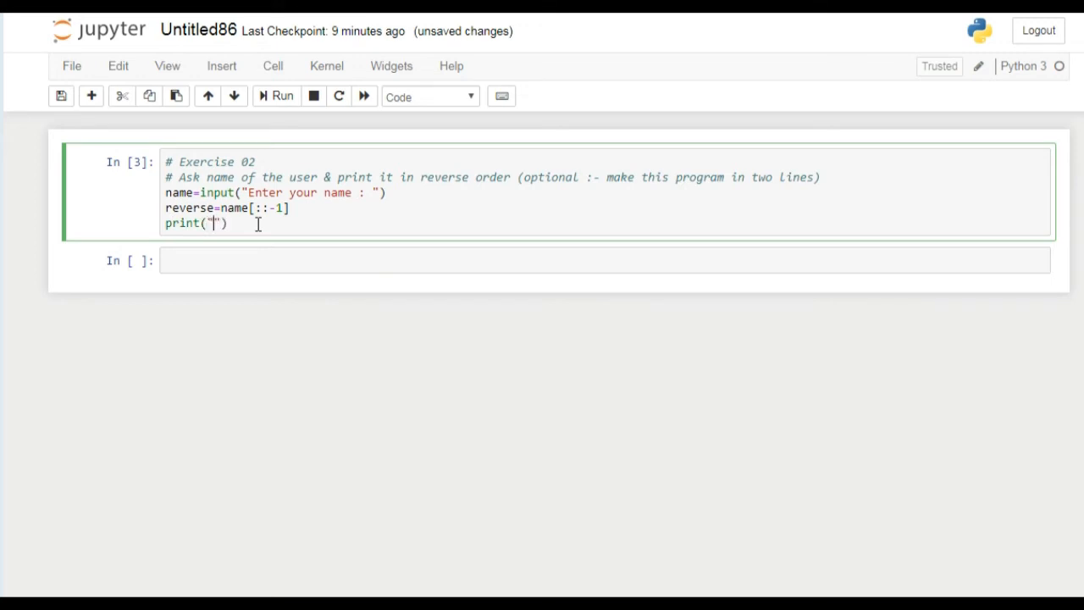
type("The re")
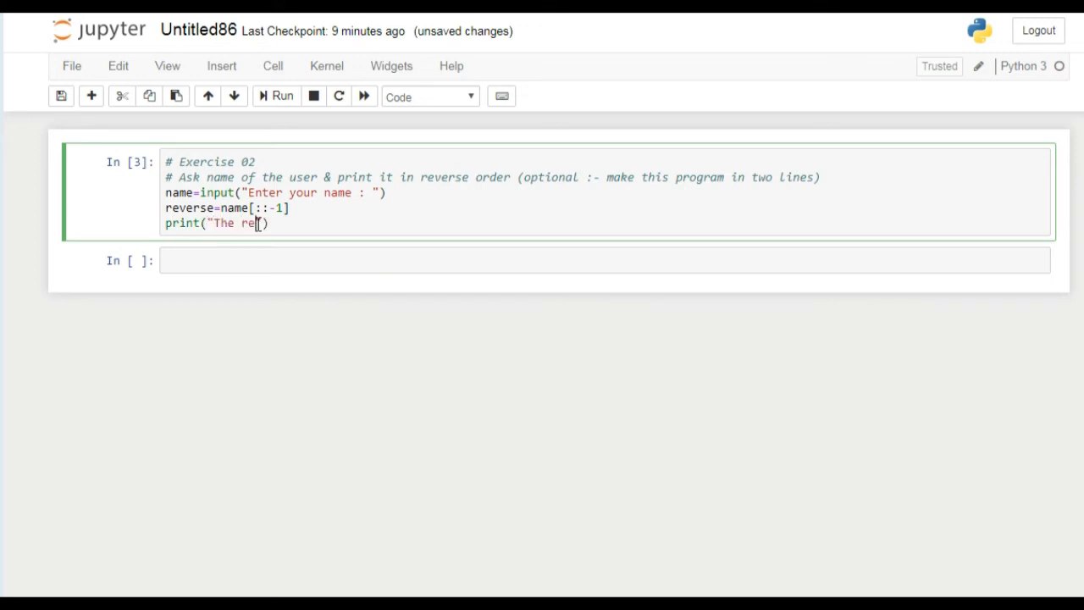
type("verse name")
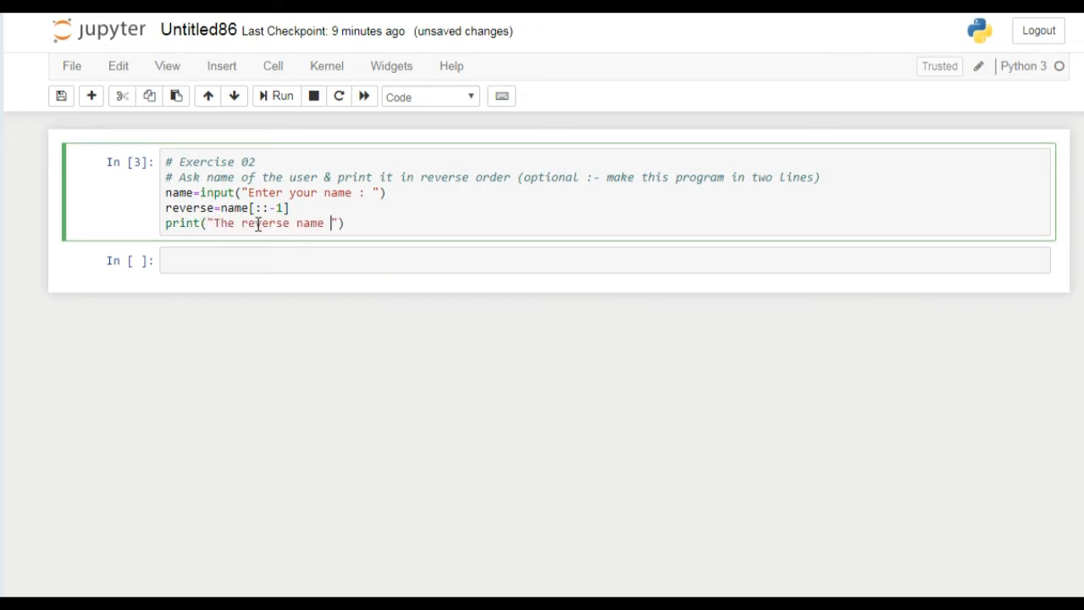
type("is")
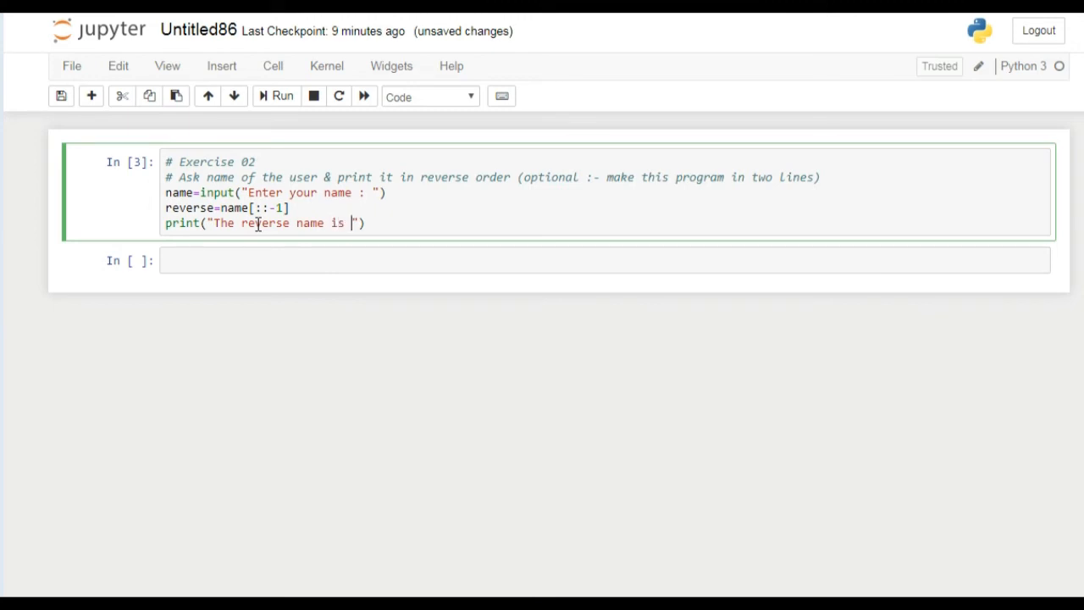
type(": {}")
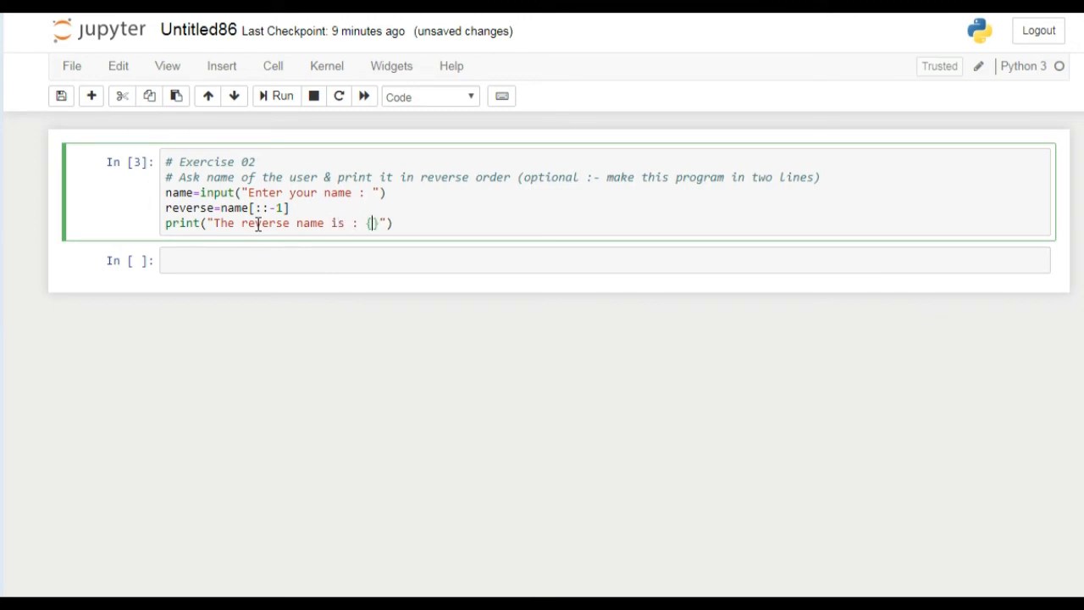
Insert {reverse} in the braces and add the f prefix to the string.
type("name")
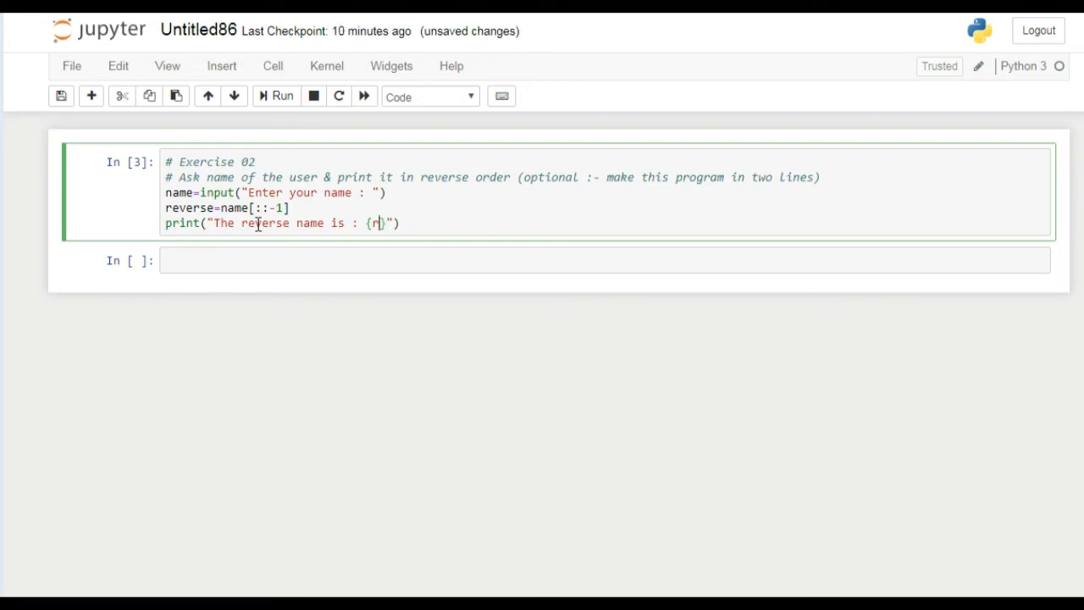
type("everse")
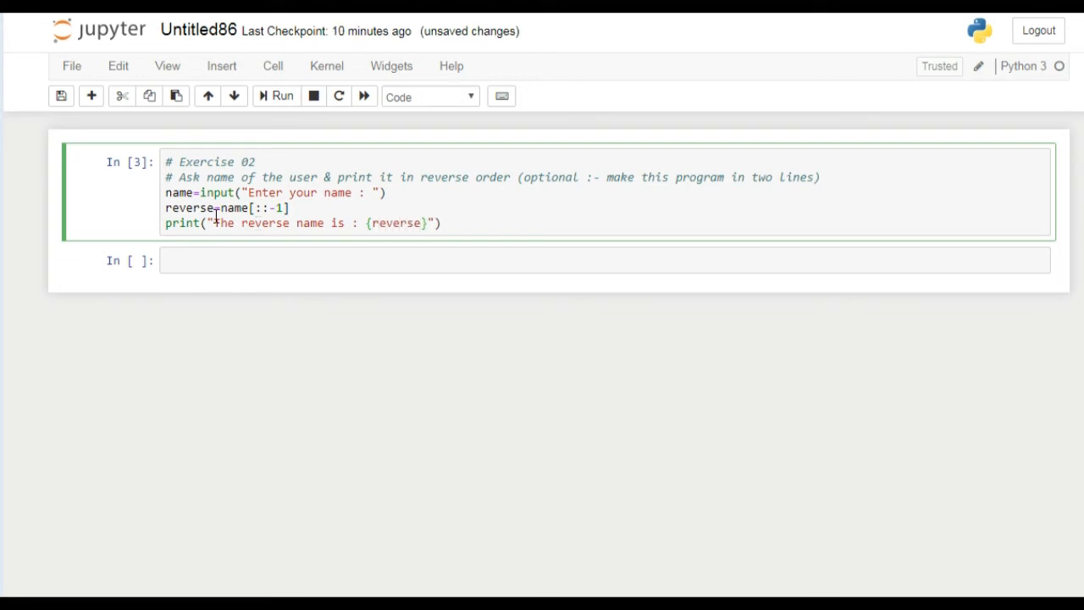
type("f")
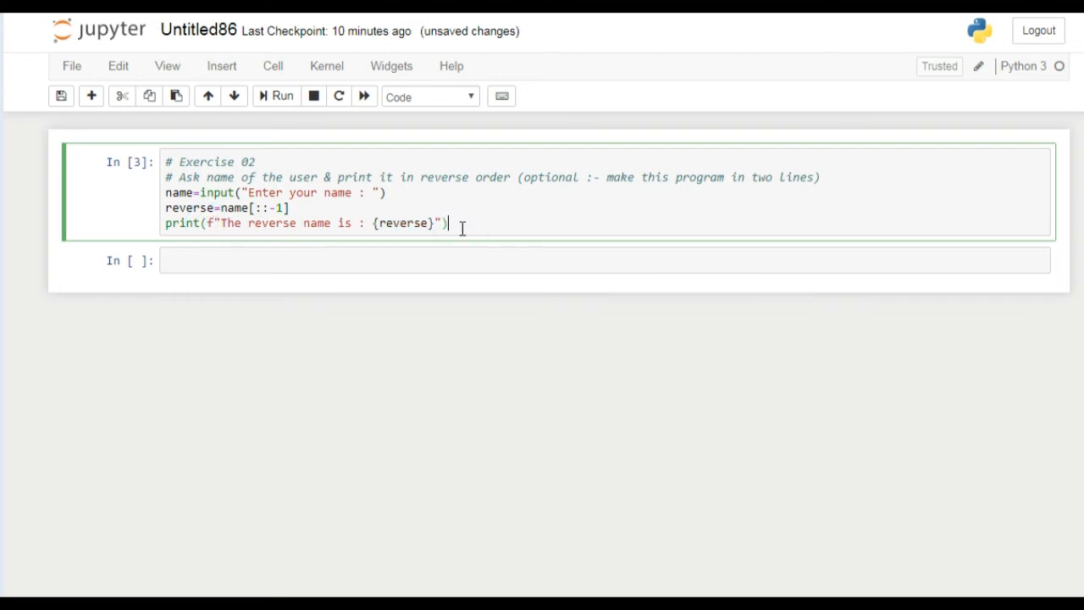
left_click(282, 96)
type("Umair")
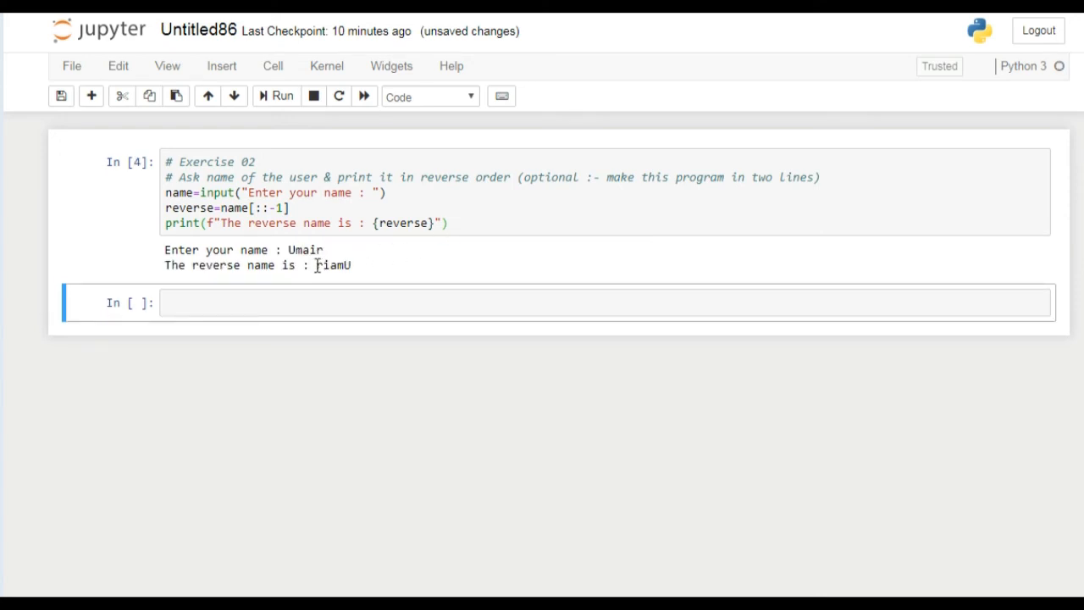
Highlight the riamU output and the comment's two-line requirement.
double_click(332, 265)
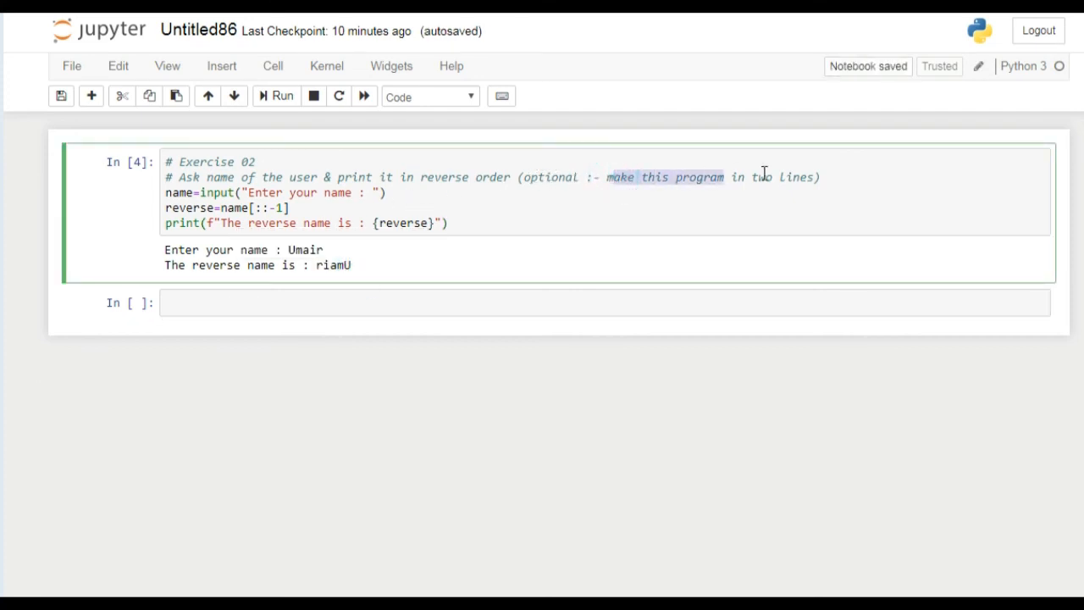
left_click(385, 208)
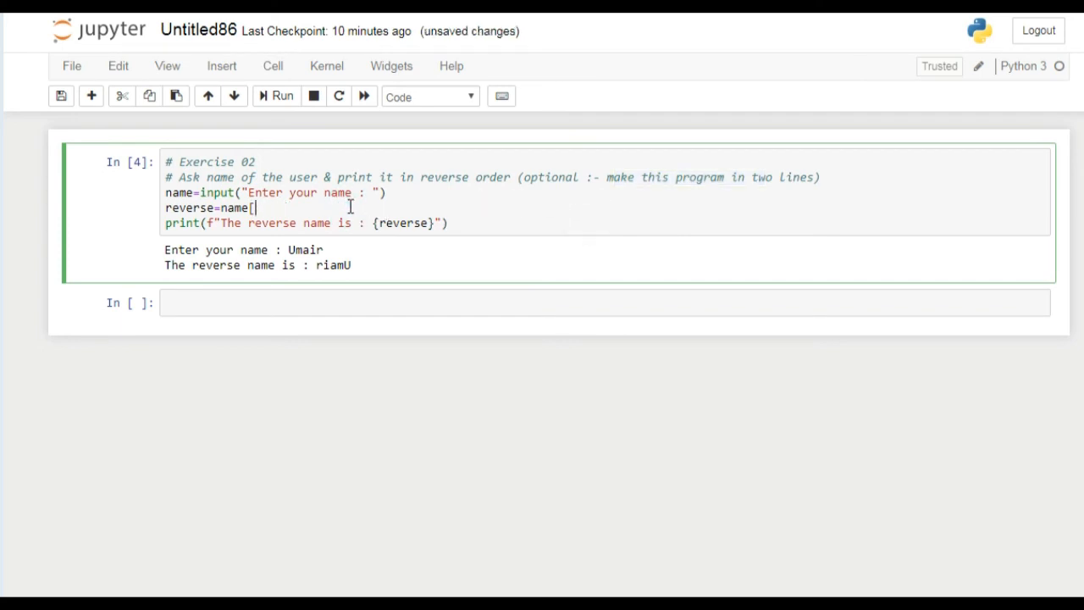
Delete the reverse line and embed name[-1::-1] in the print's f-string.
key("BackSpace")
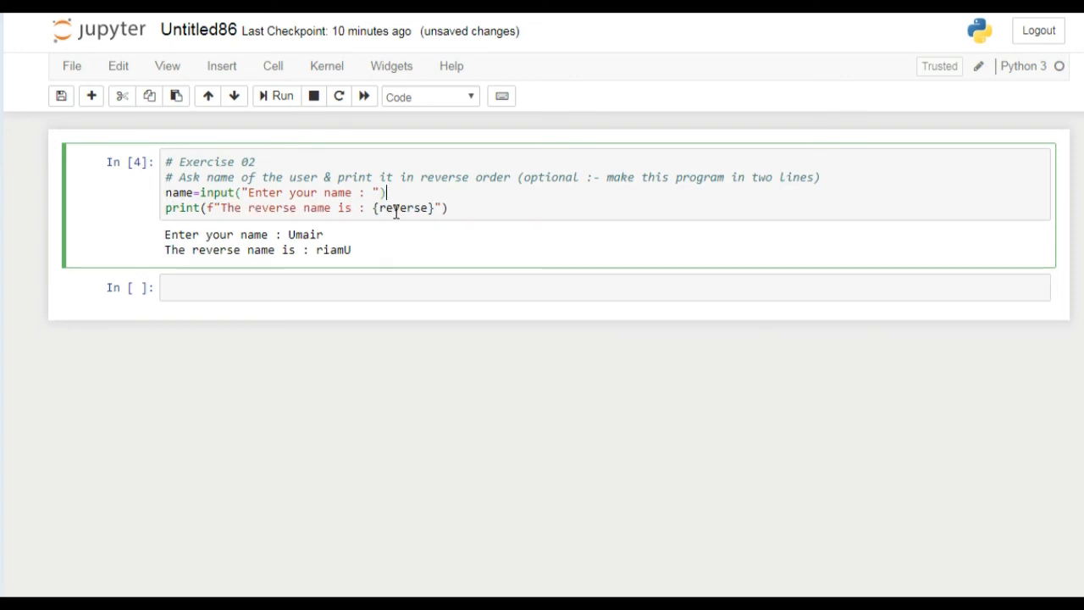
double_click(404, 208)
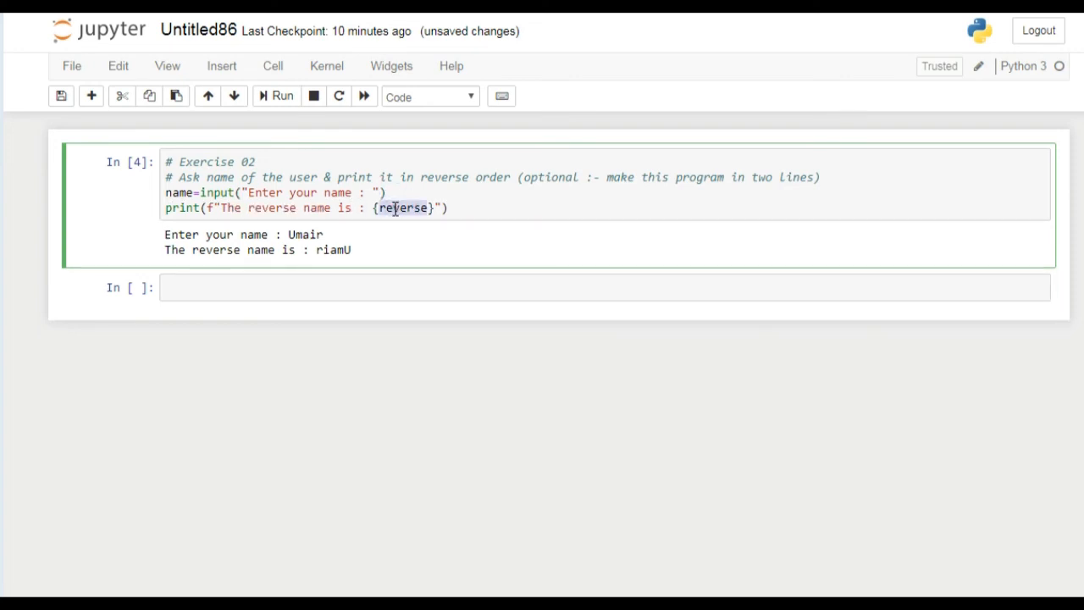
type("name[")
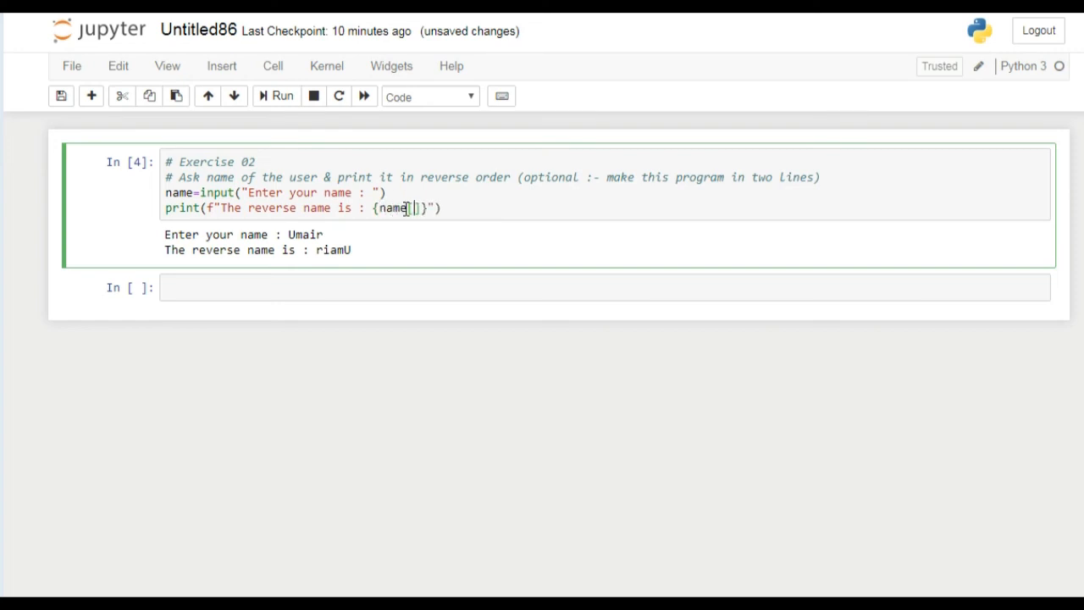
type("::-1")
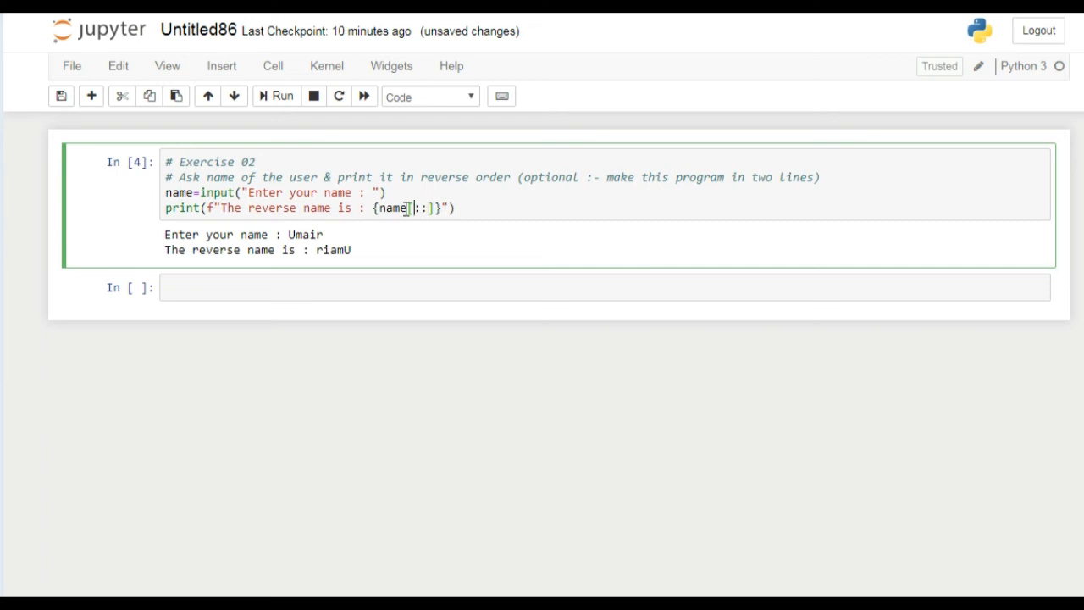
type("-1")
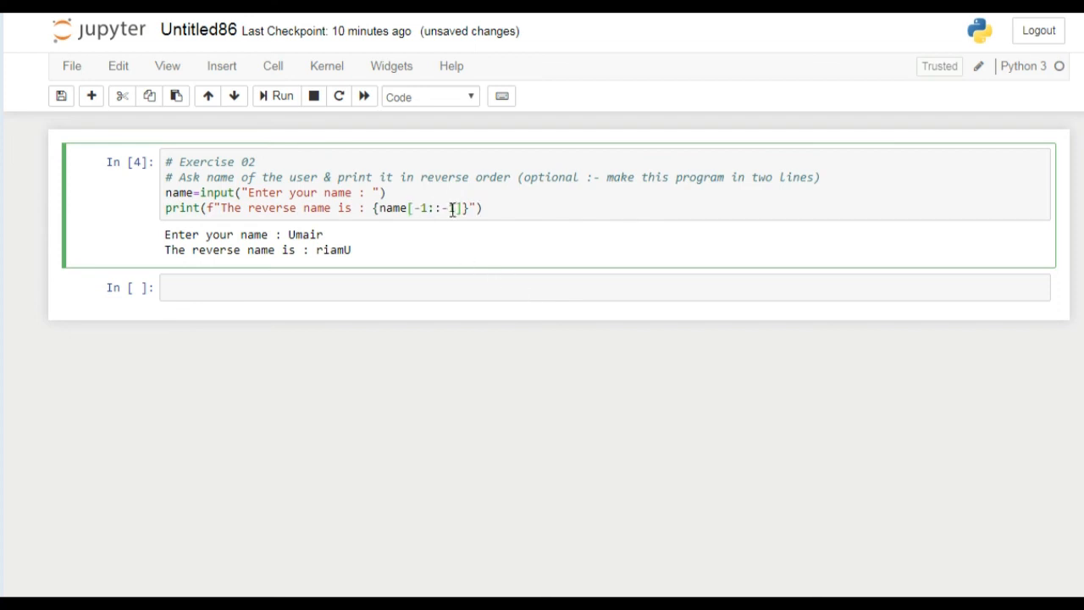
type("1")
type("U")
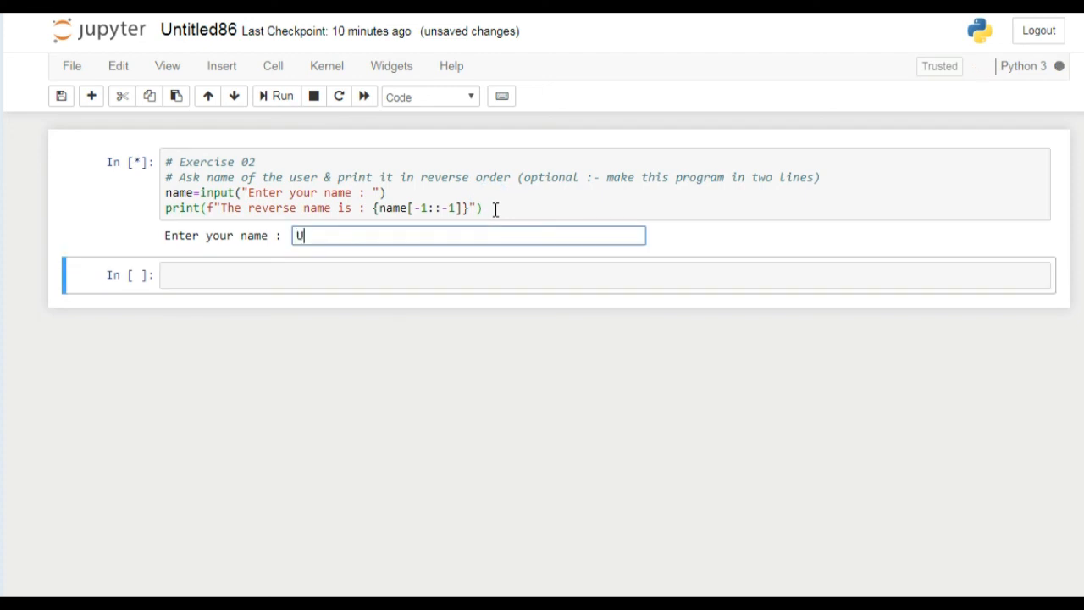
Submit Umair and confirm the output "The reverse name is : riamU".
key("Return")
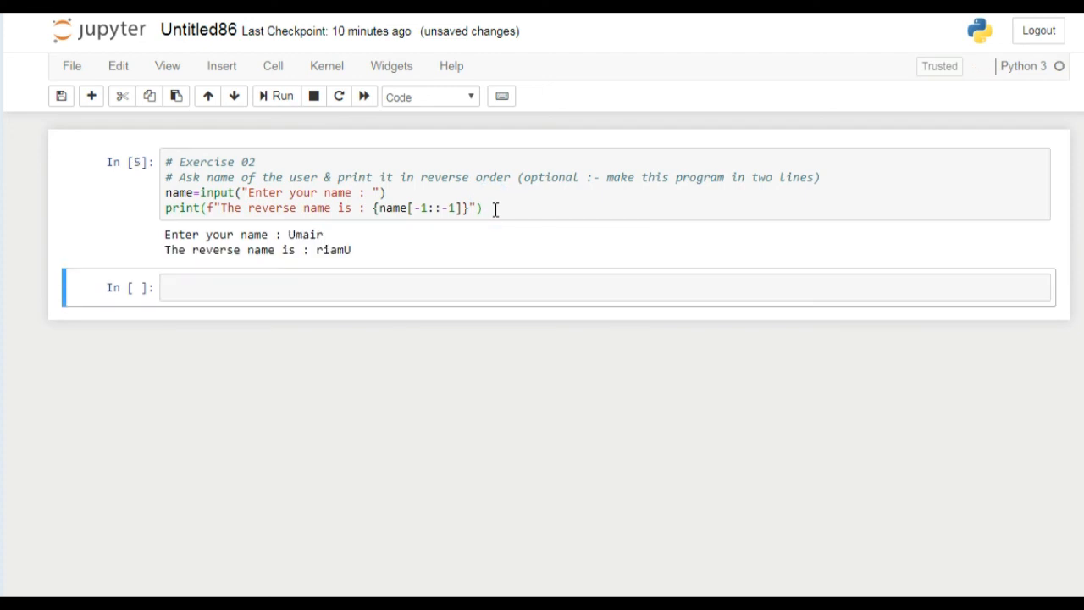
double_click(331, 250)
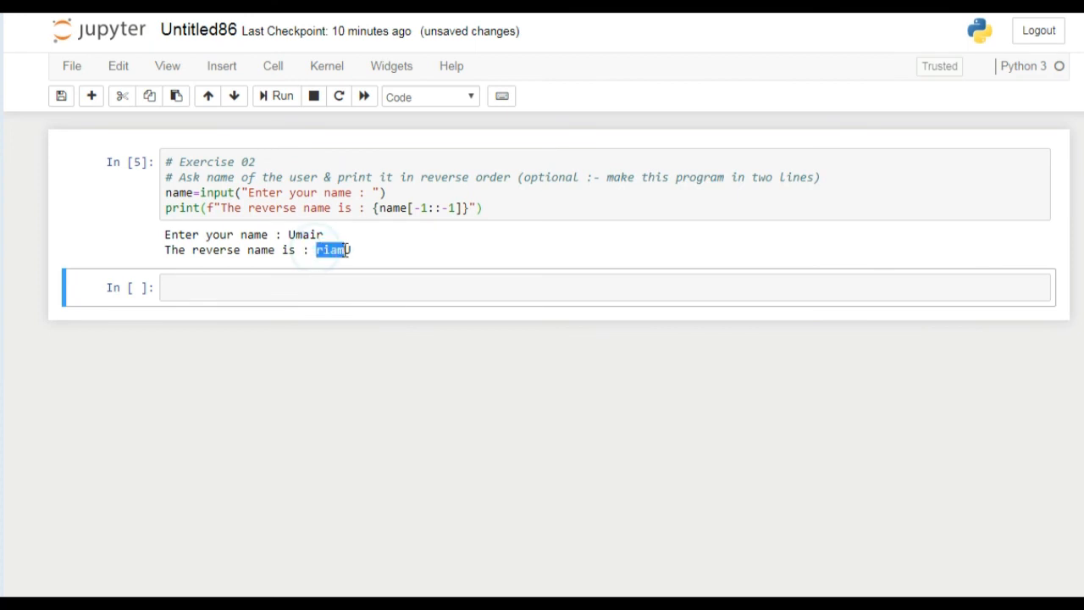
left_click(216, 176)
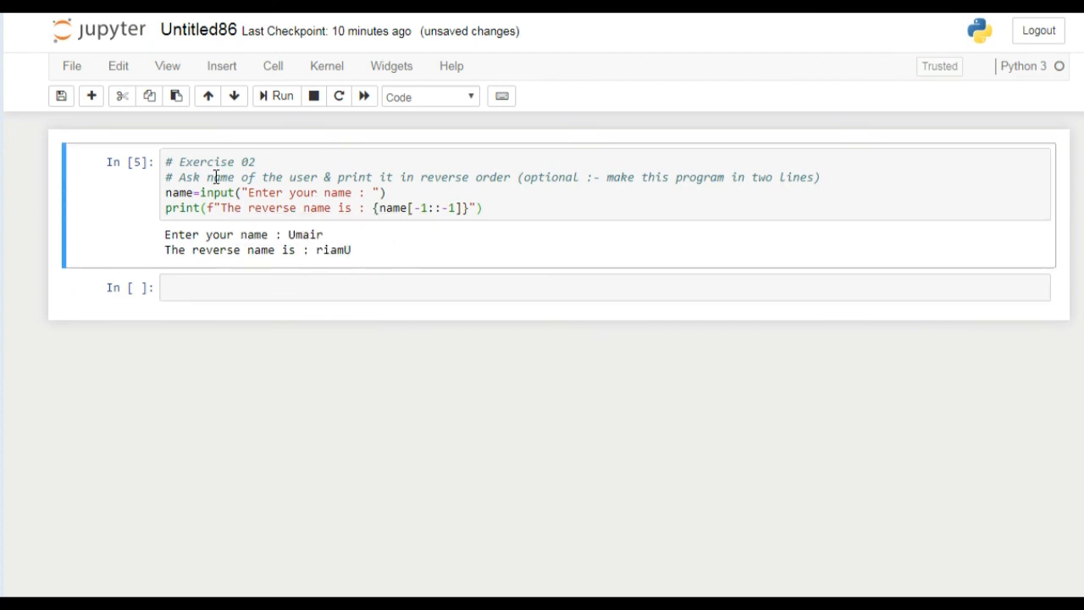